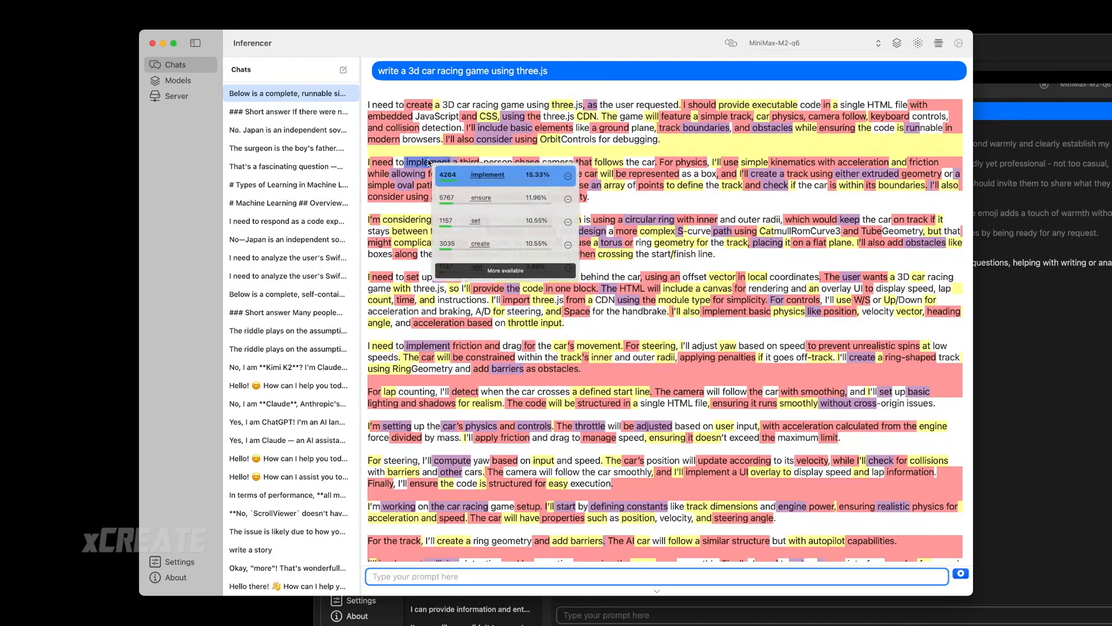
Expand the alternatives popup for 'implement' to list all ten candidate tokens with probabilities
{"action": "left_click", "coordinate": [505, 270]}
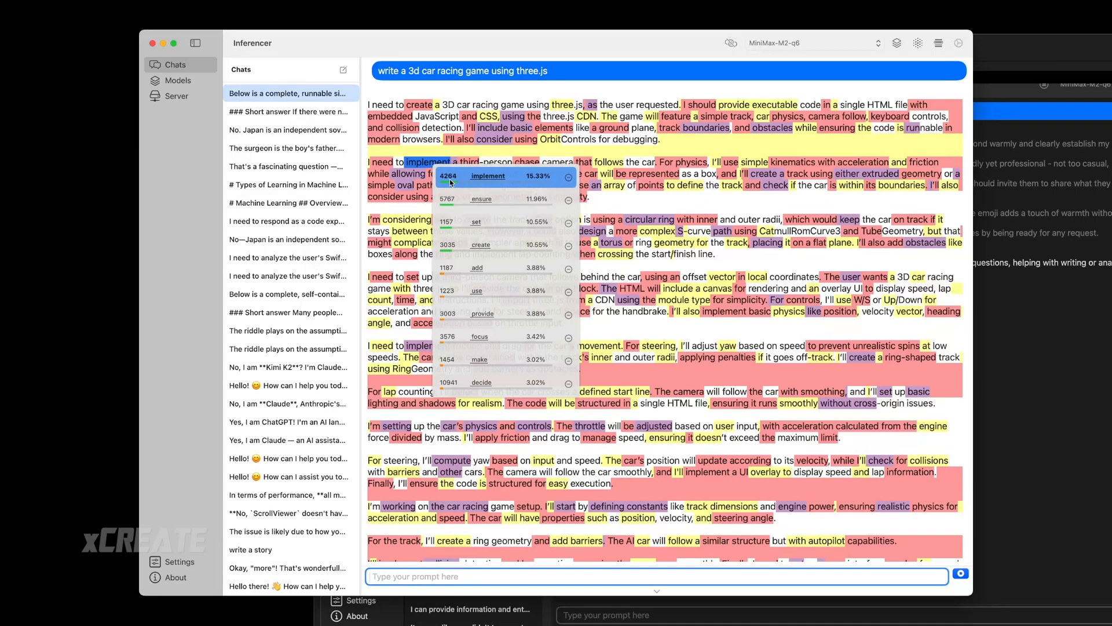
{"action": "mouse_move", "coordinate": [471, 242]}
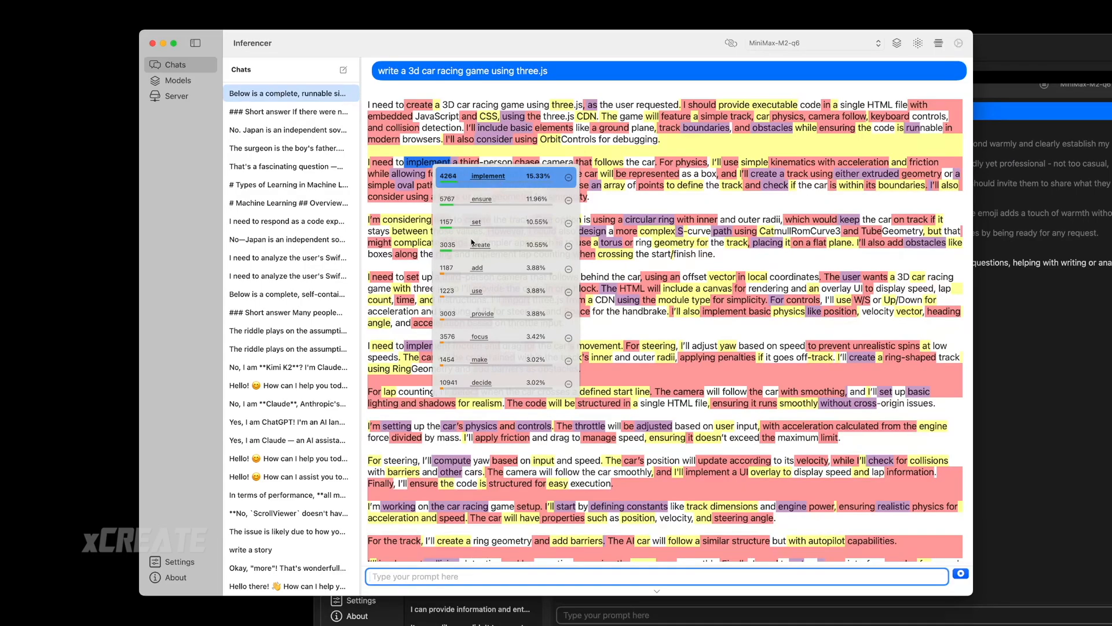